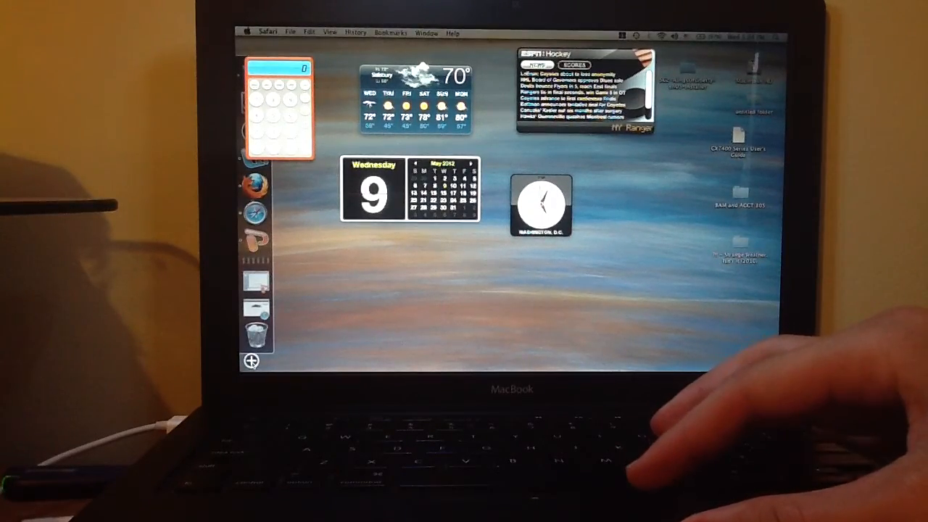
Search Google for 'puppies' in Safari.
{"action": "left_click", "coordinate": [250, 360]}
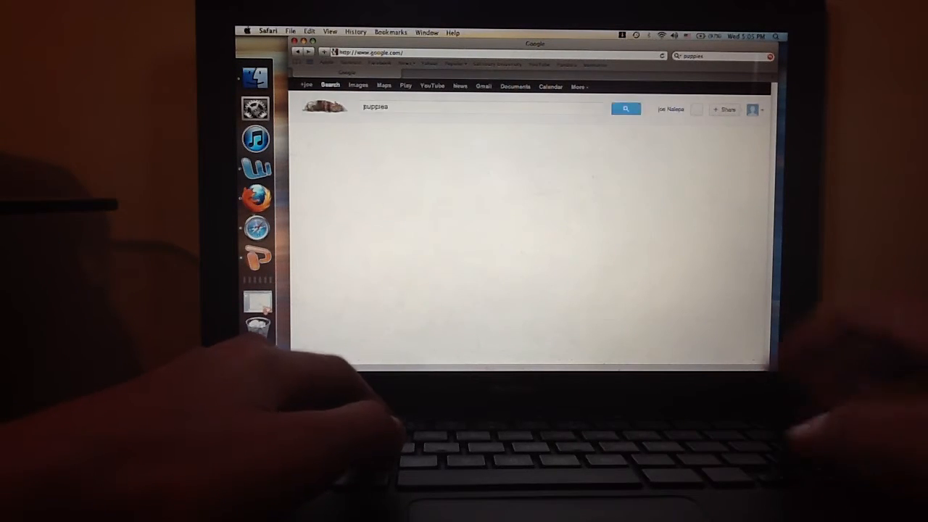
{"action": "left_click", "coordinate": [625, 107]}
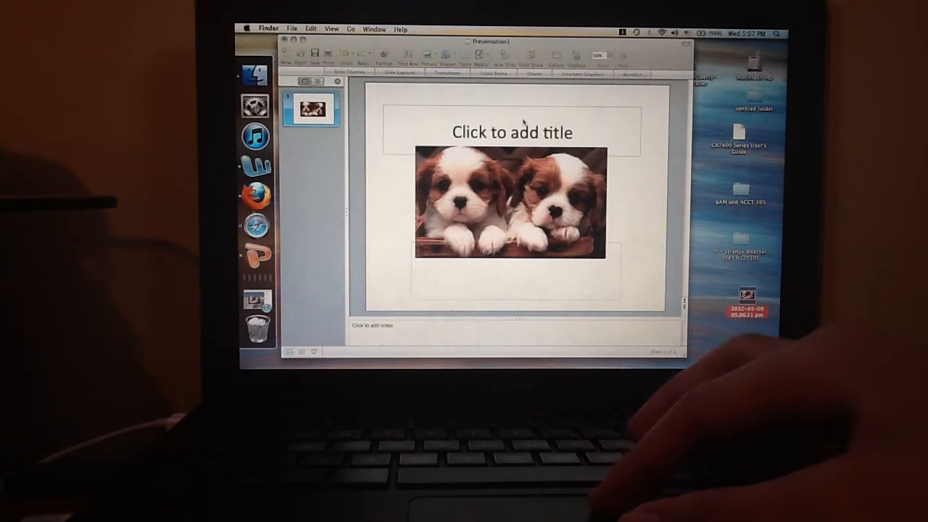
Begin the slide title above the puppy photo, typing 'Cu' of 'Cute puppies'.
{"action": "left_click", "coordinate": [510, 131]}
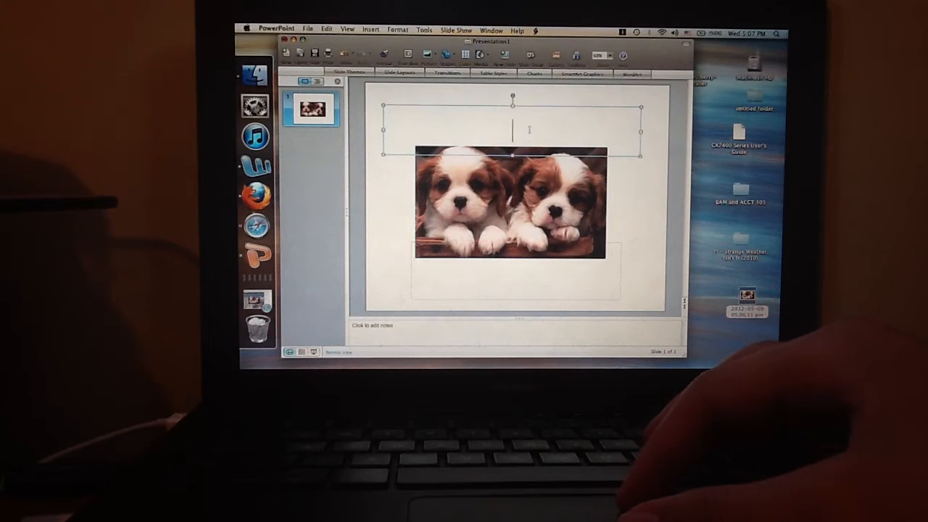
{"action": "type", "text": "Cu"}
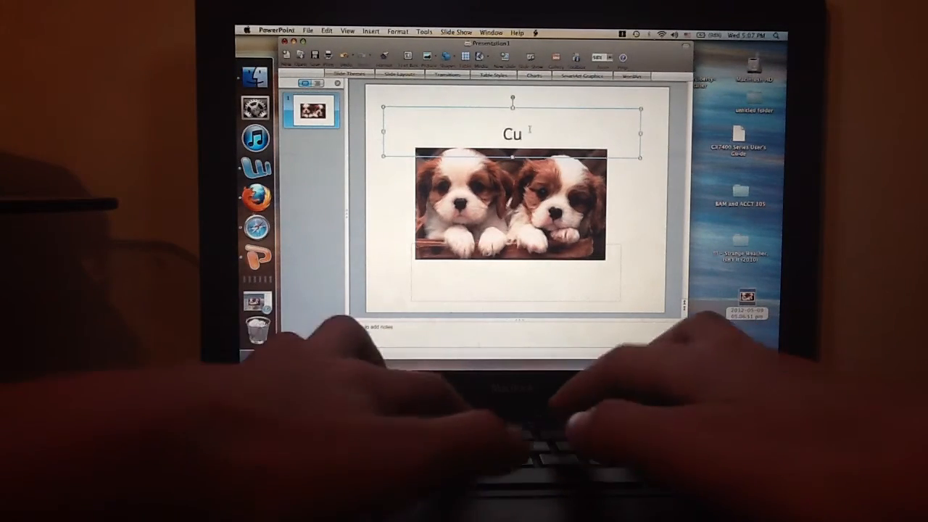